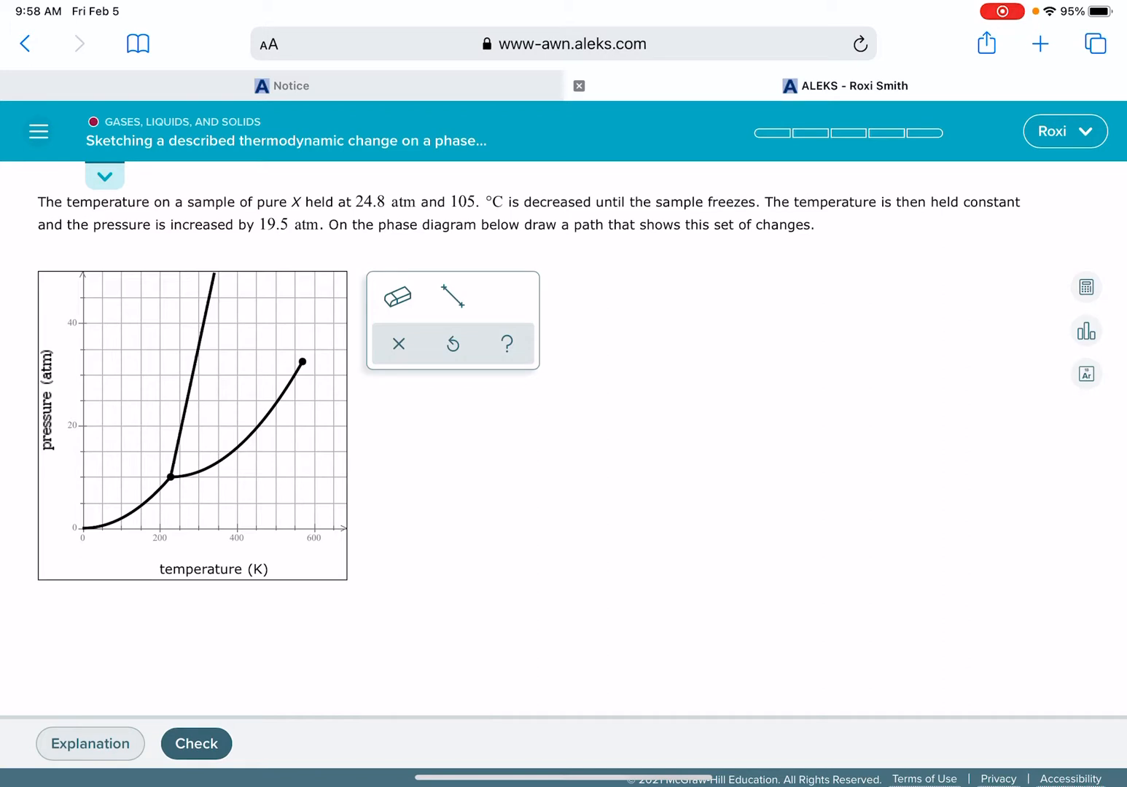
Select the straight-line segment tool for sketching on the phase diagram.
click(452, 297)
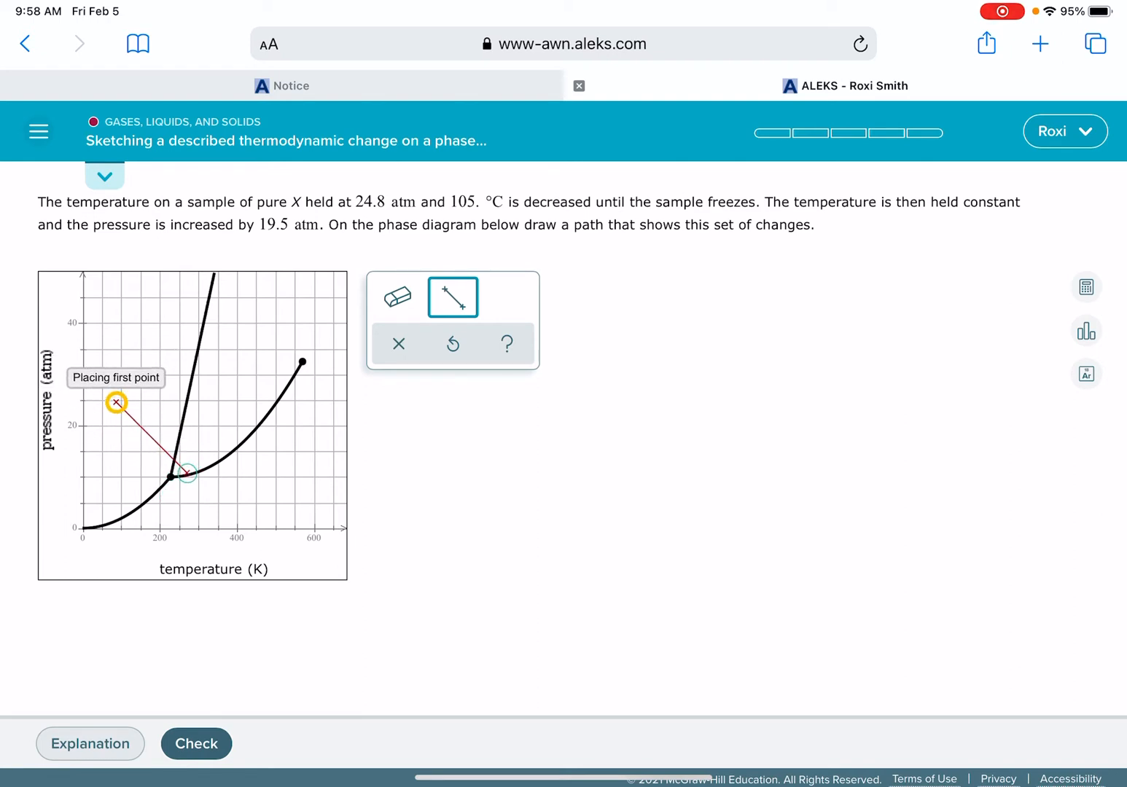
Draw the cooling segment from 378 K, 24.8 atm left to the solid–liquid boundary.
click(116, 403)
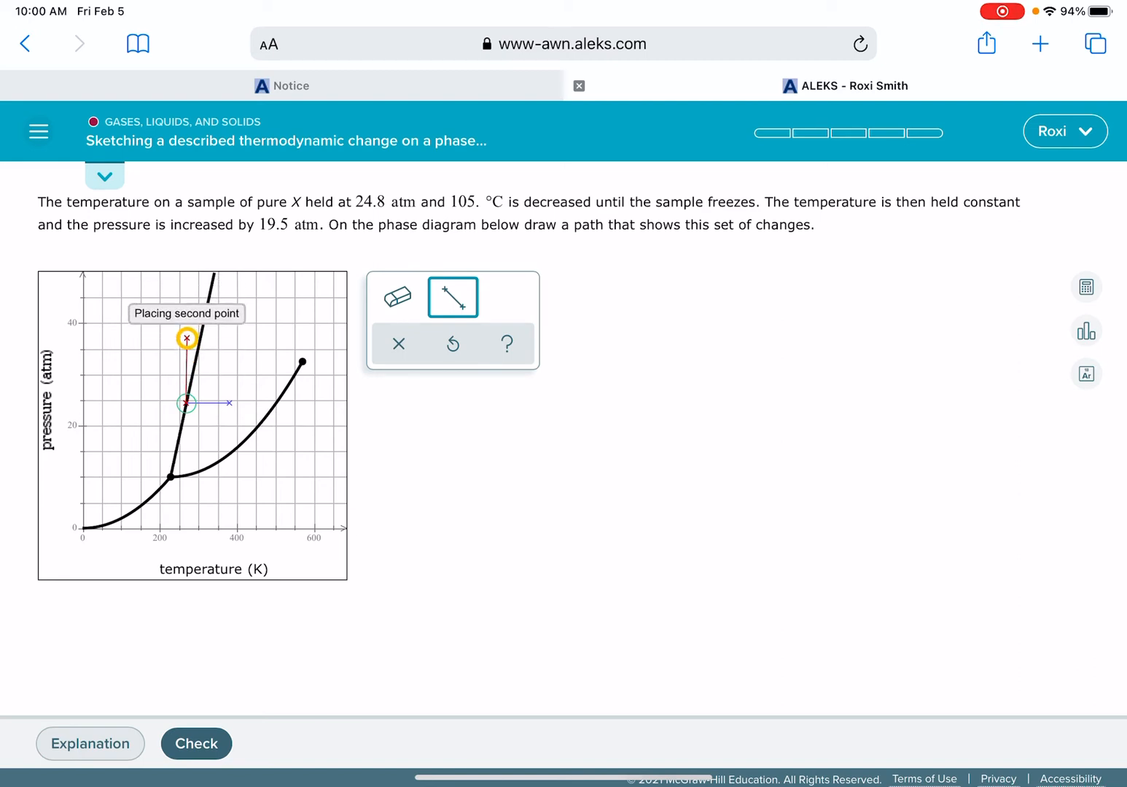
click(186, 339)
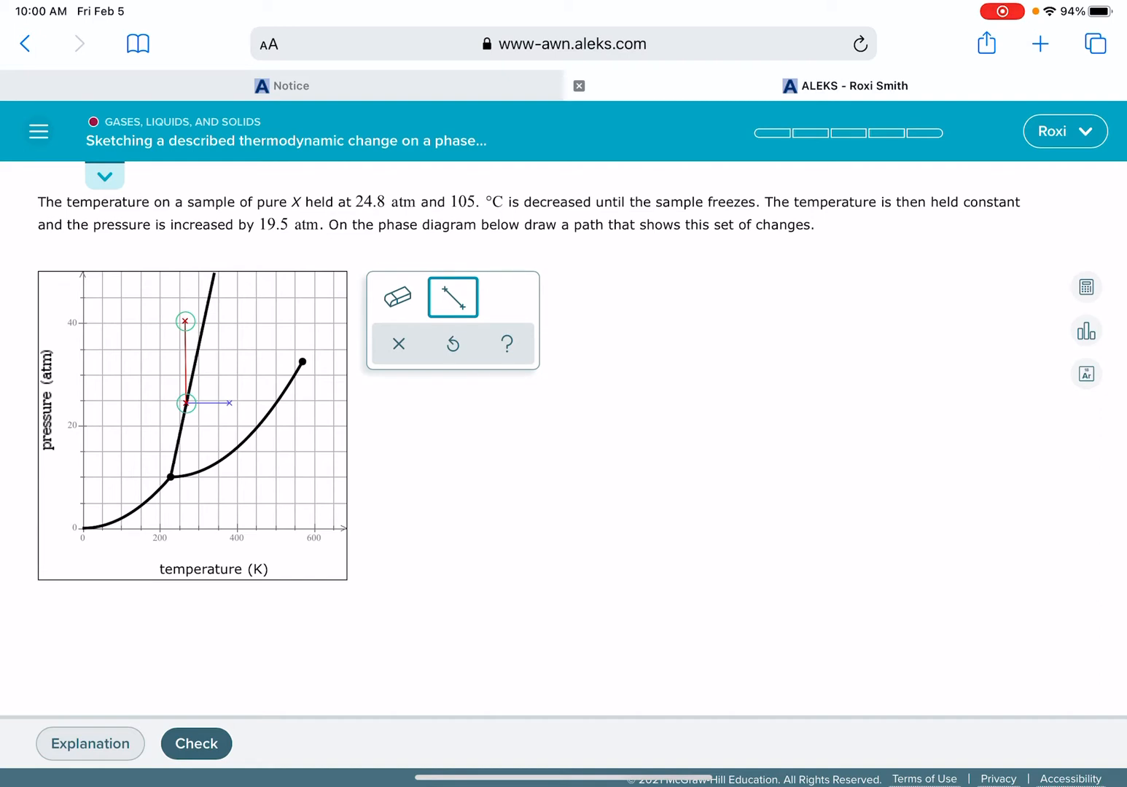
Extend the vertical segment up to about 44.3 atm, check the answer, and advance to the next problem.
click(185, 321)
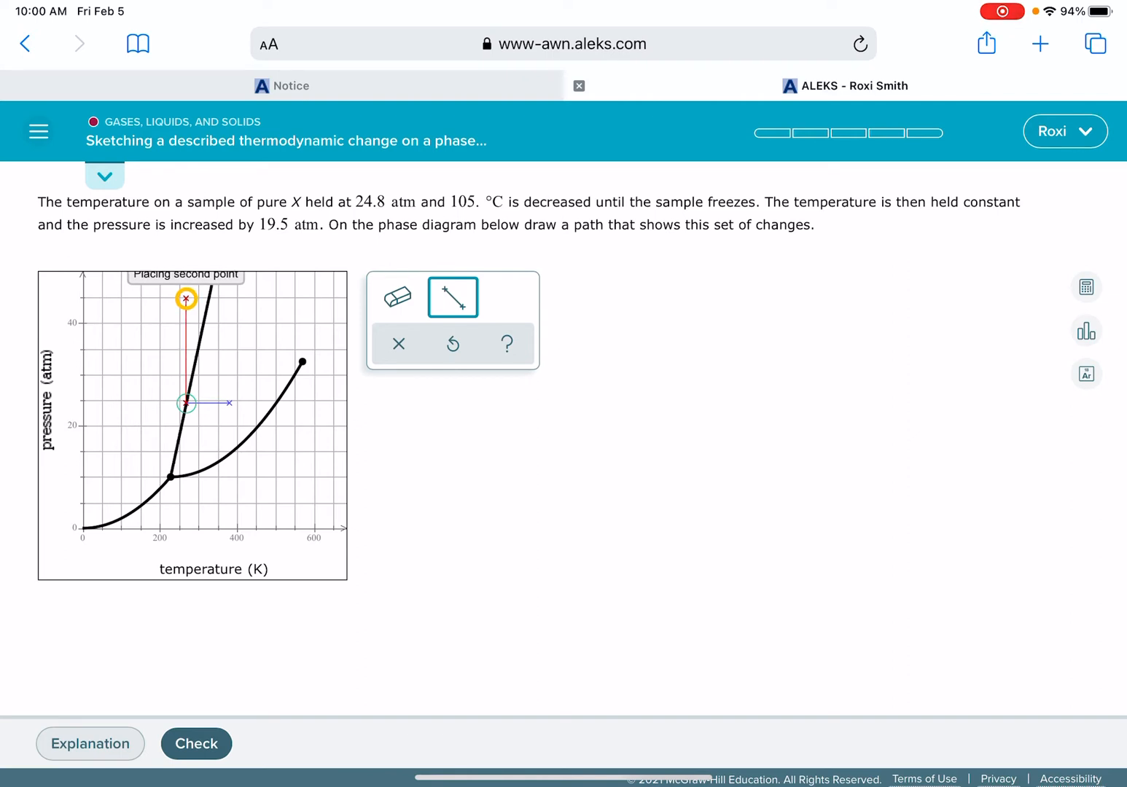
click(186, 301)
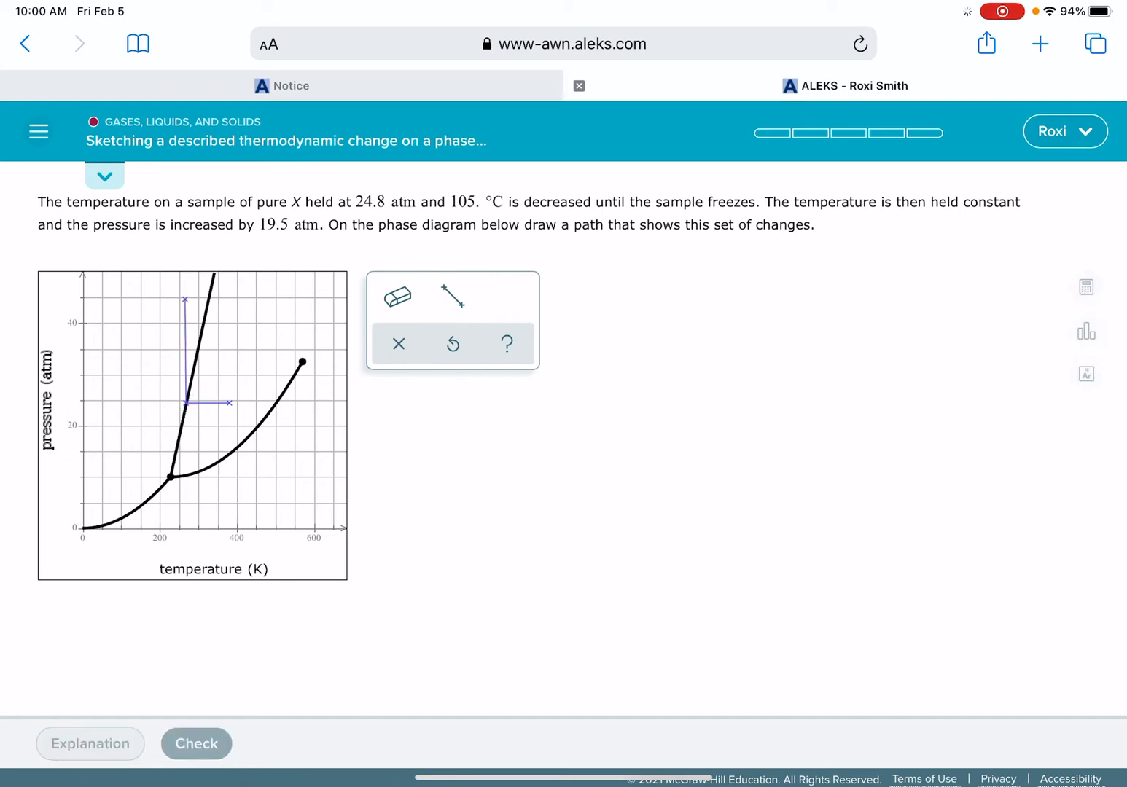
click(196, 744)
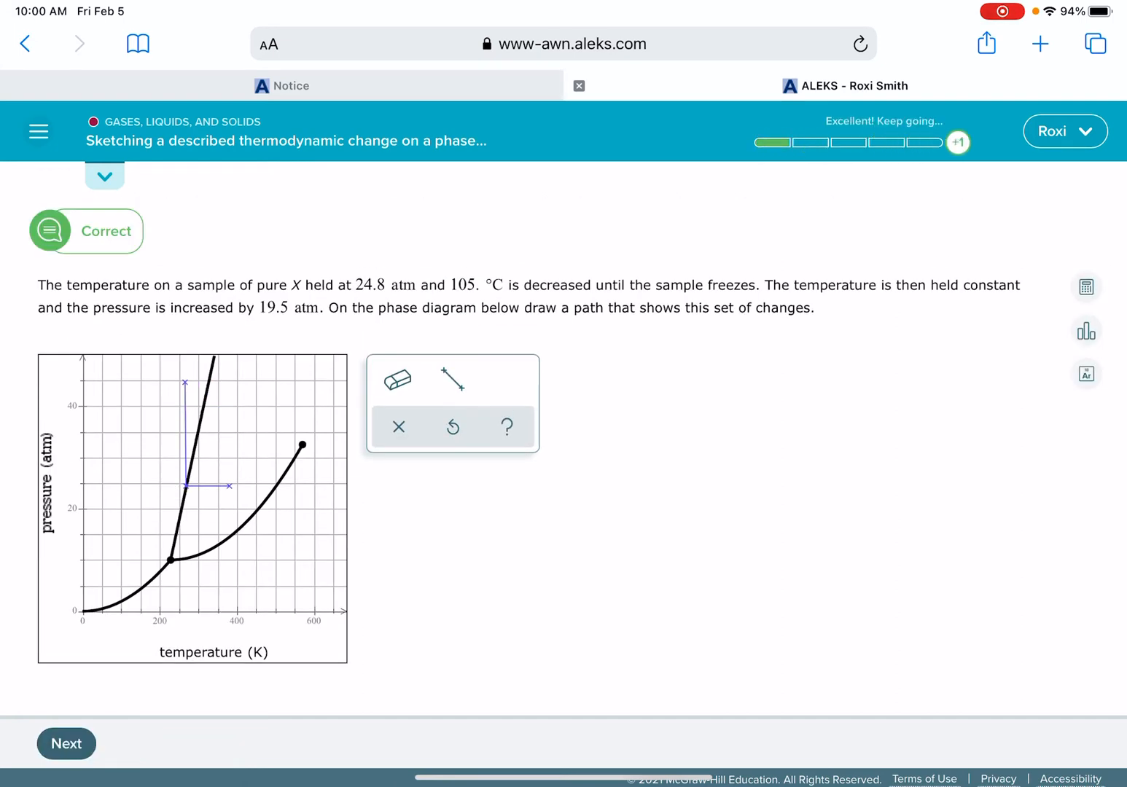
click(67, 744)
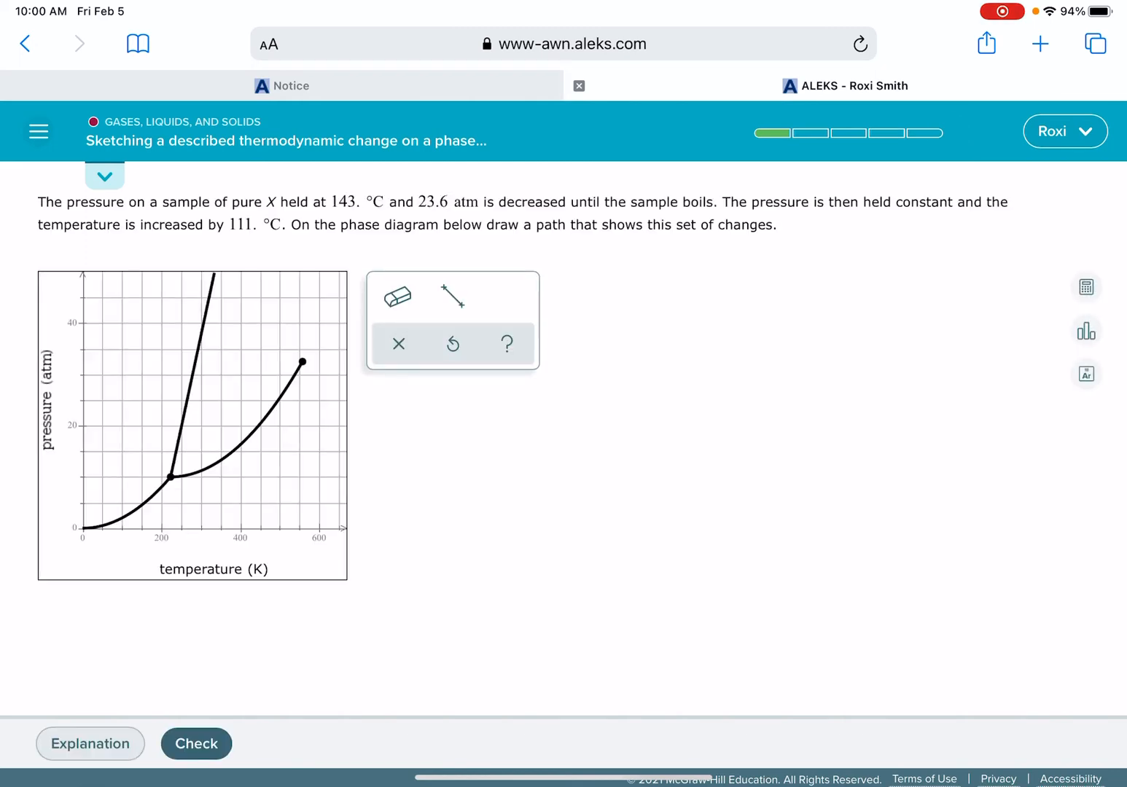
With the line tool, start a vertical segment at 416 K, 23.6 atm dropping toward the boiling curve.
click(452, 297)
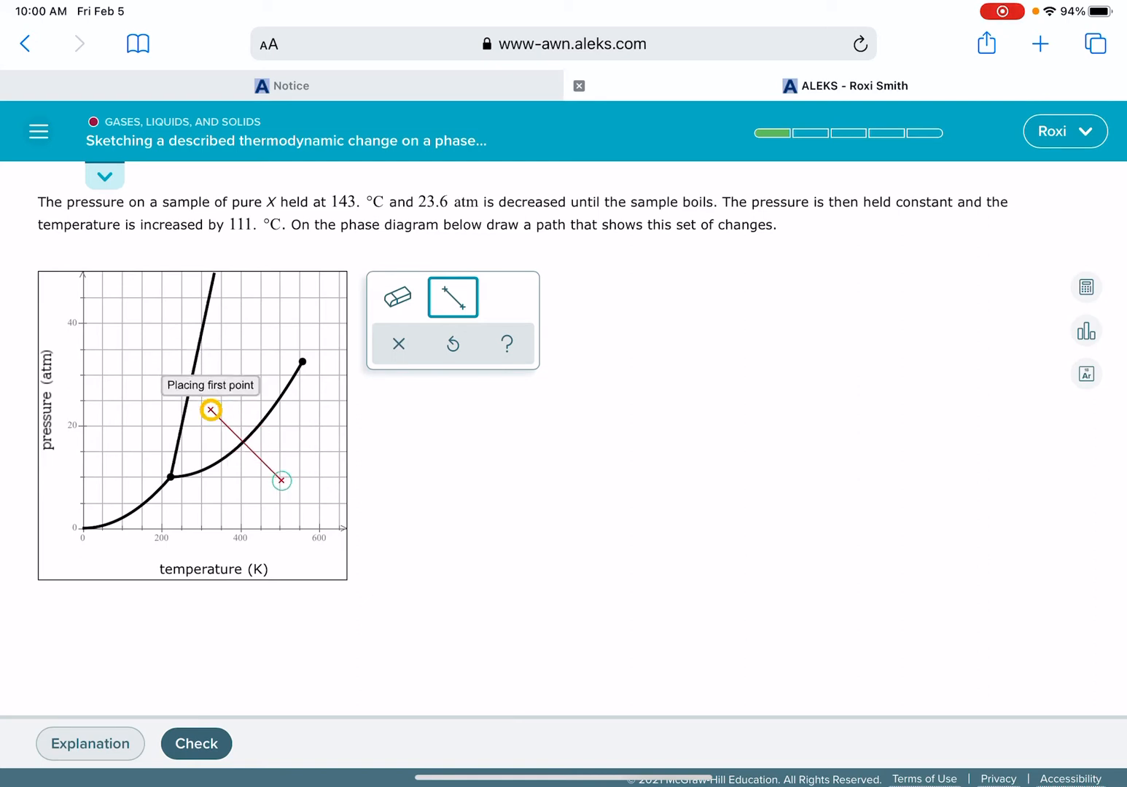
click(210, 410)
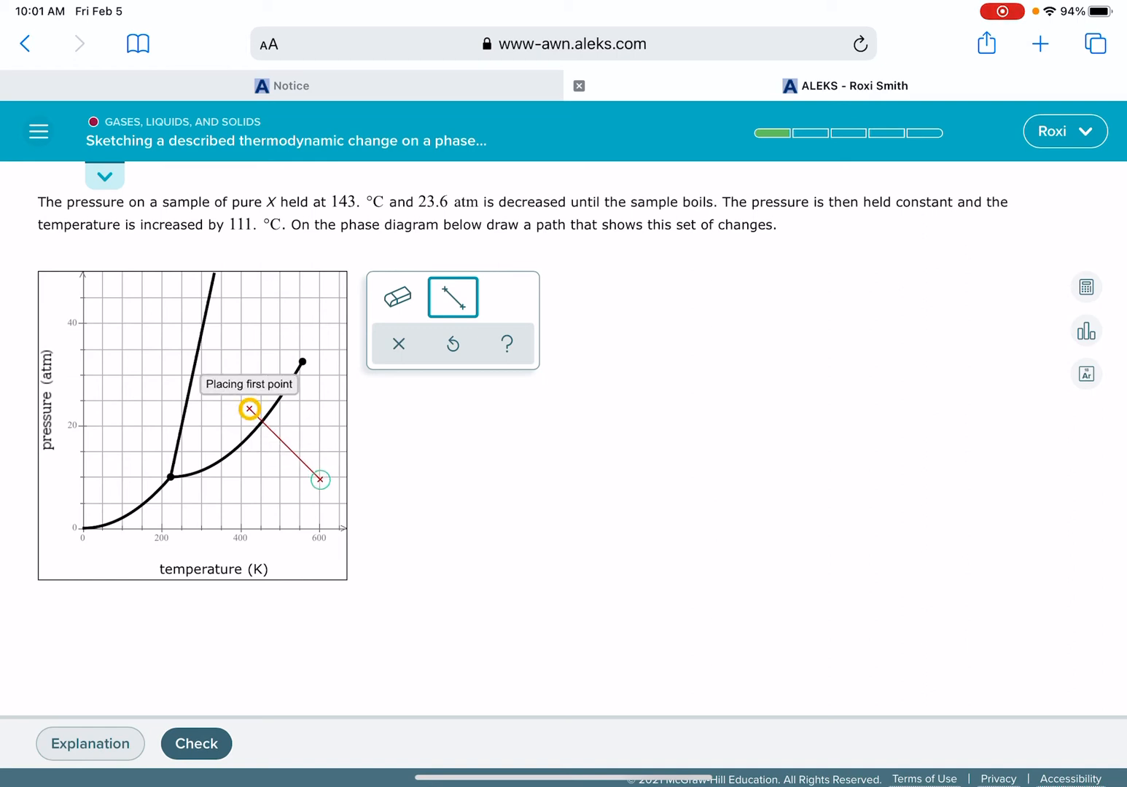
click(249, 408)
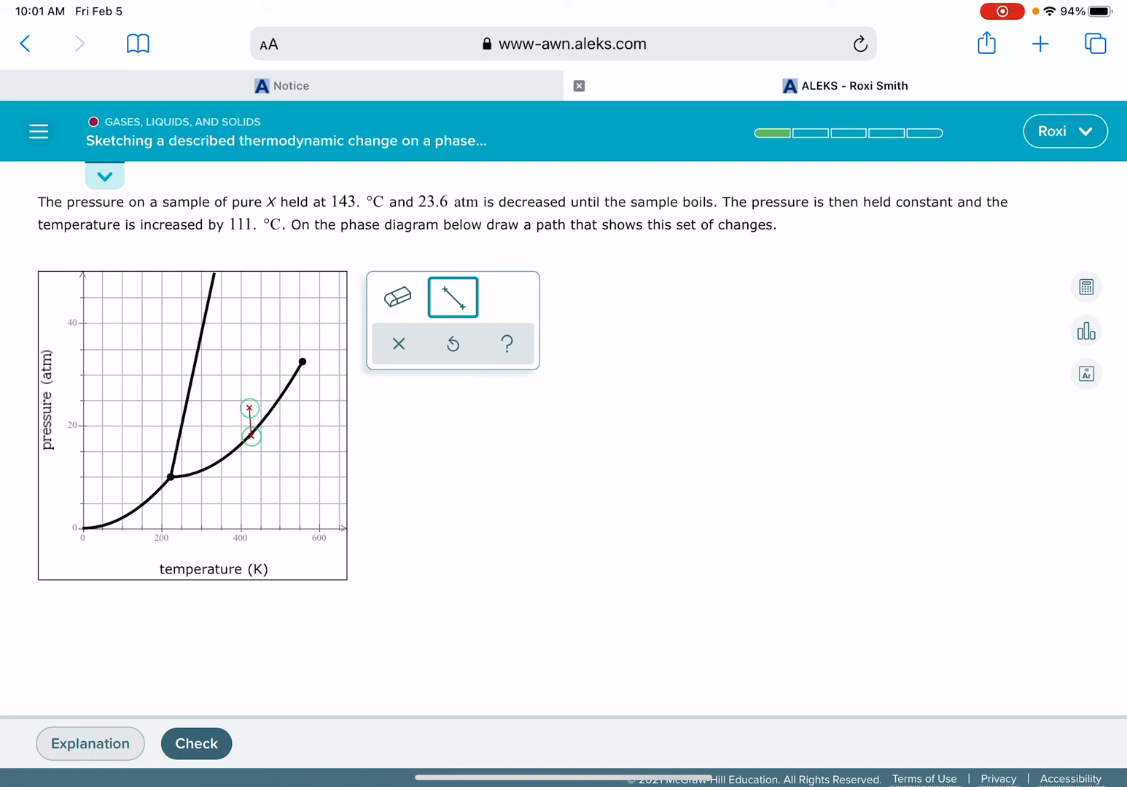
Draw the horizontal heating segment 111 K right along the boiling-curve pressure and check the answer.
click(251, 434)
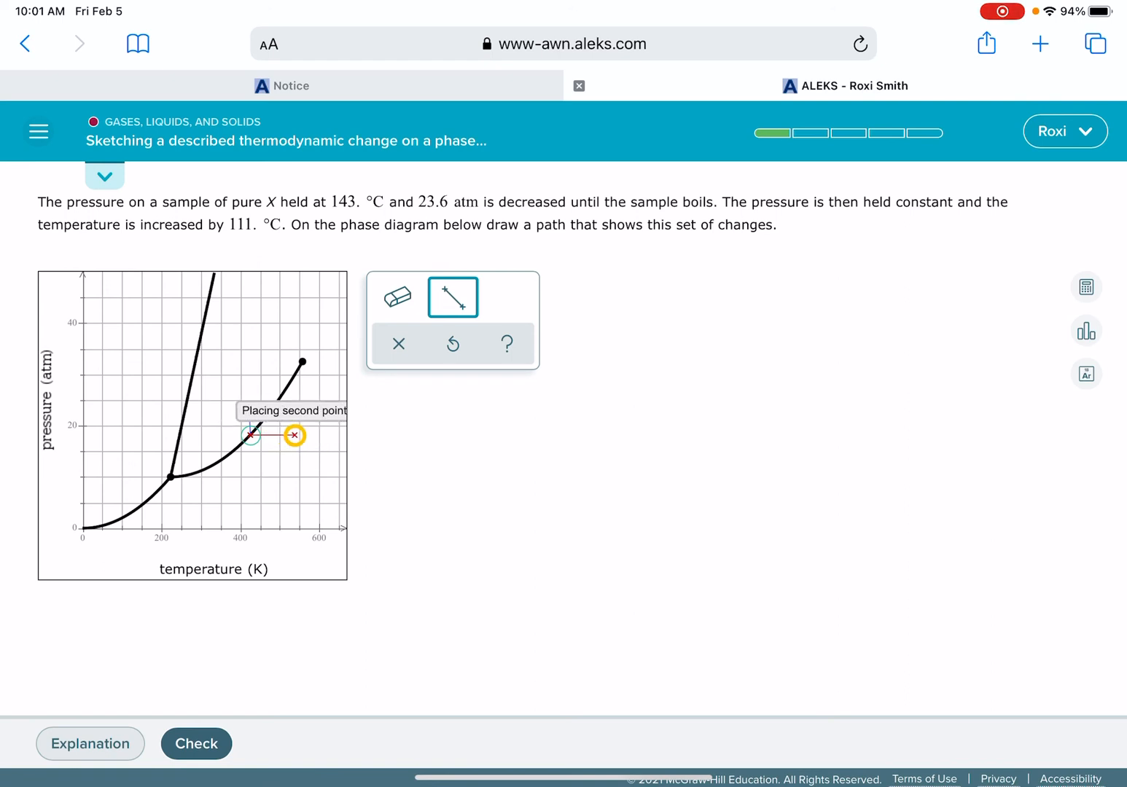
click(315, 435)
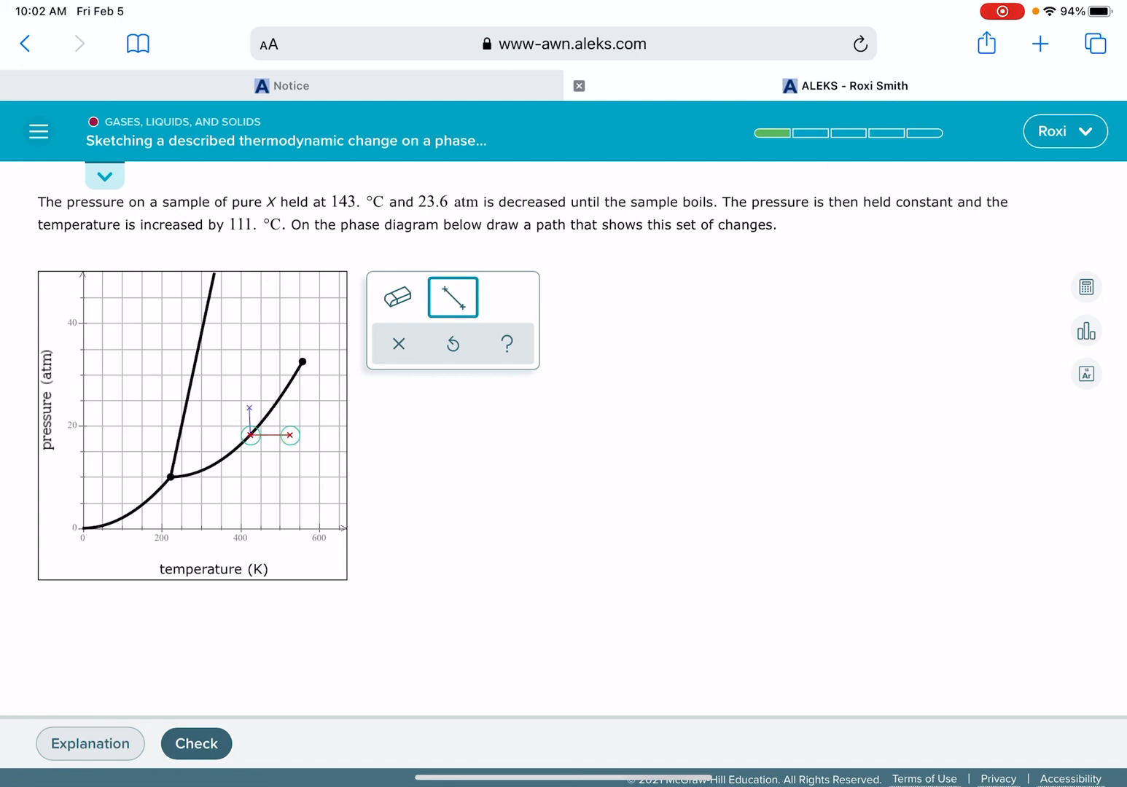
click(195, 743)
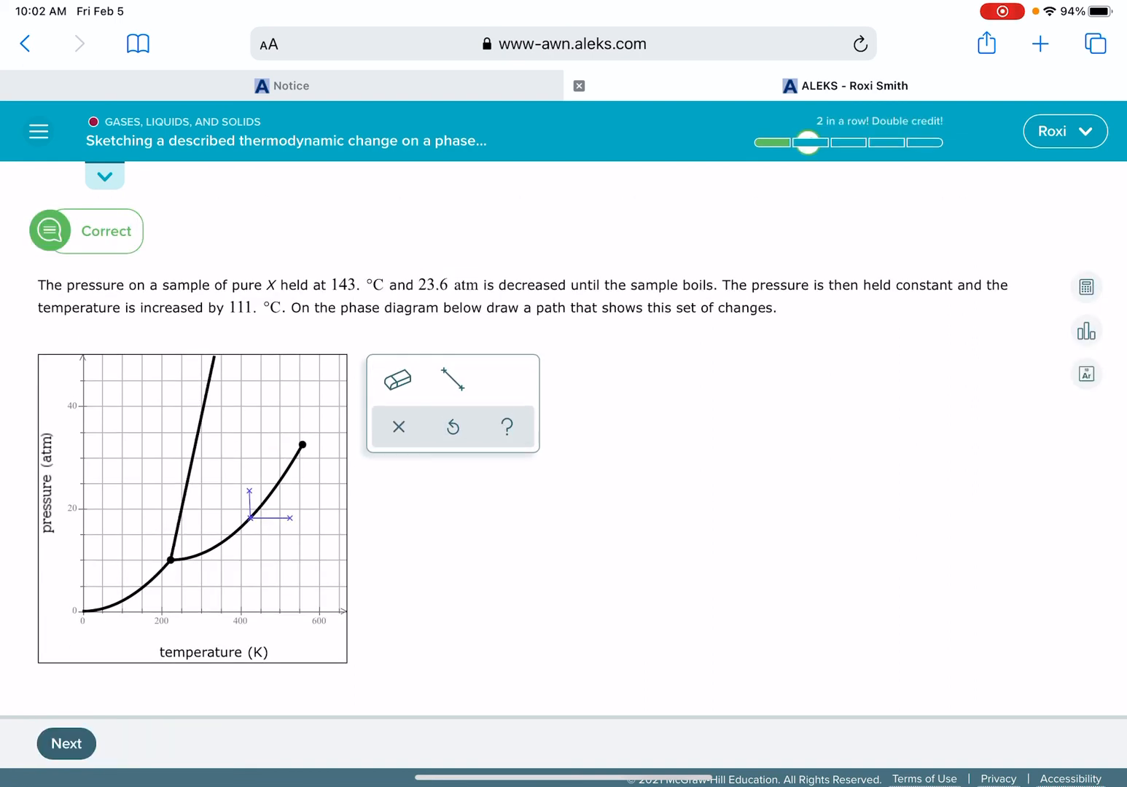